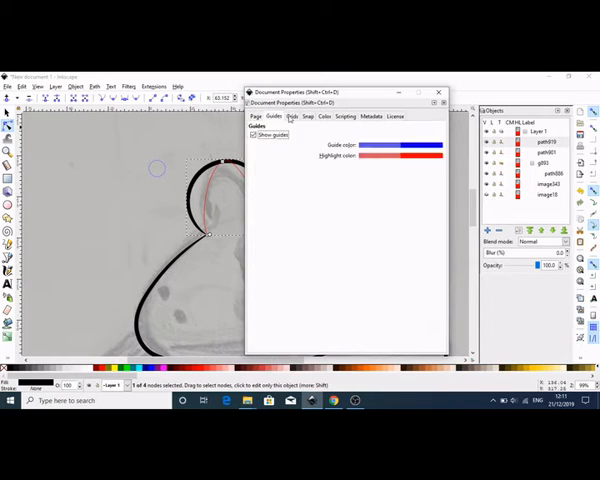
# Dismiss the Document Properties dialog to return to the traced outline over the sketch
pyautogui.click(440, 91)
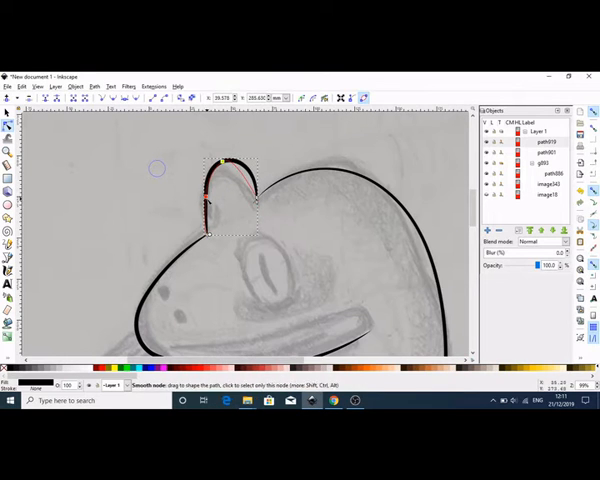